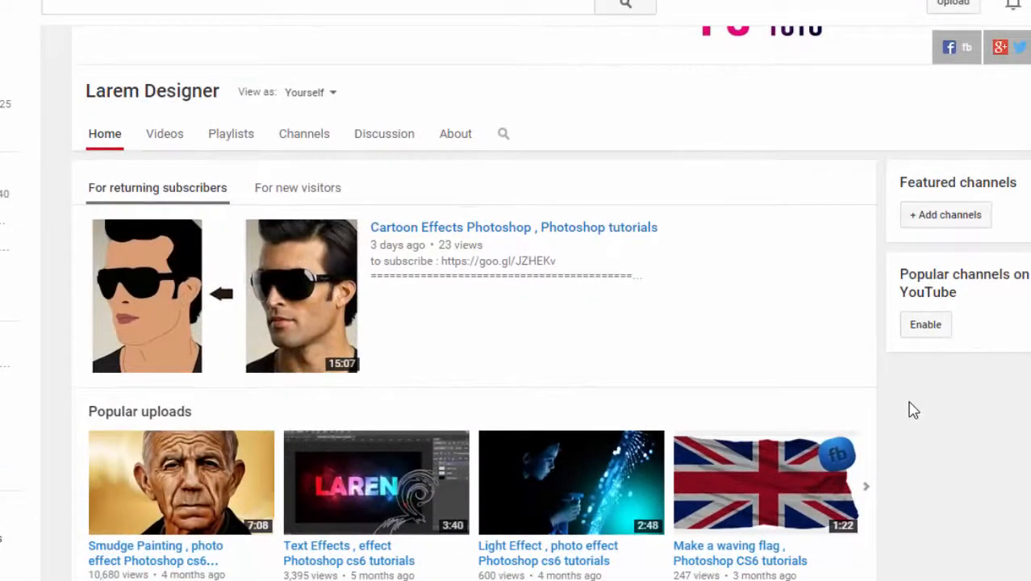
mouse_move(910, 410)
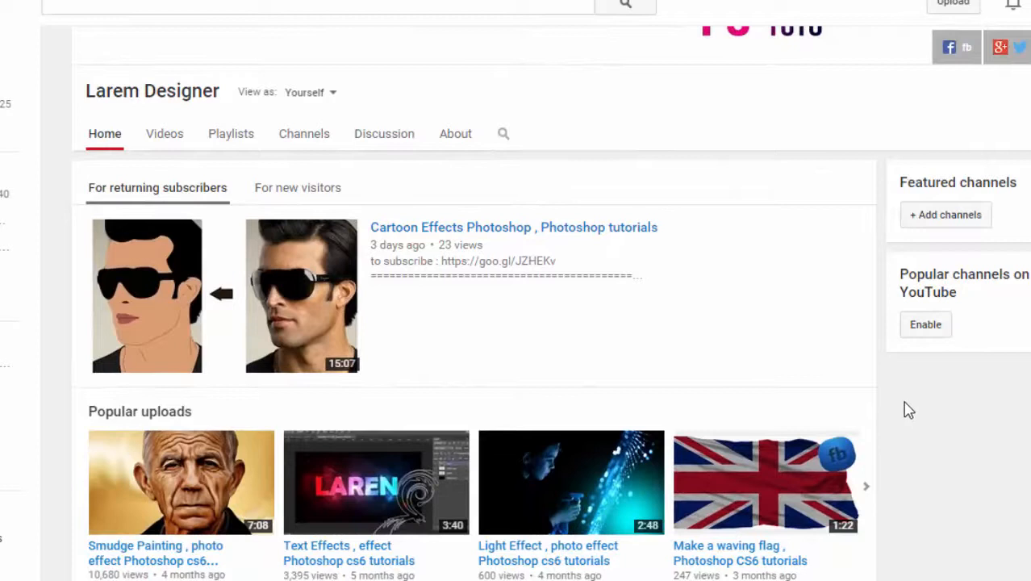
mouse_move(332, 240)
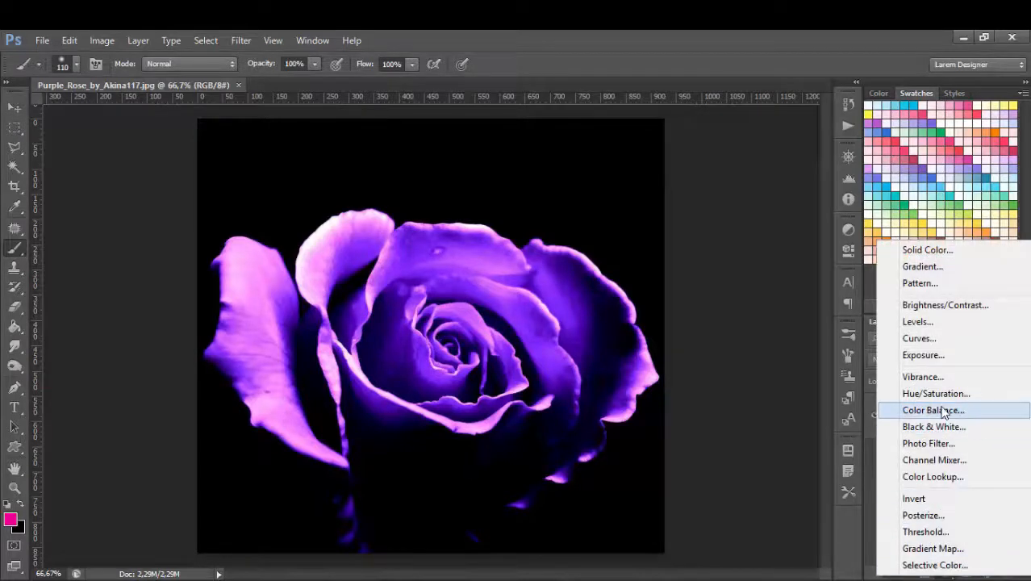
- Add a Hue/Saturation adjustment layer with Saturation at -100 so the rose turns grayscale
click(936, 394)
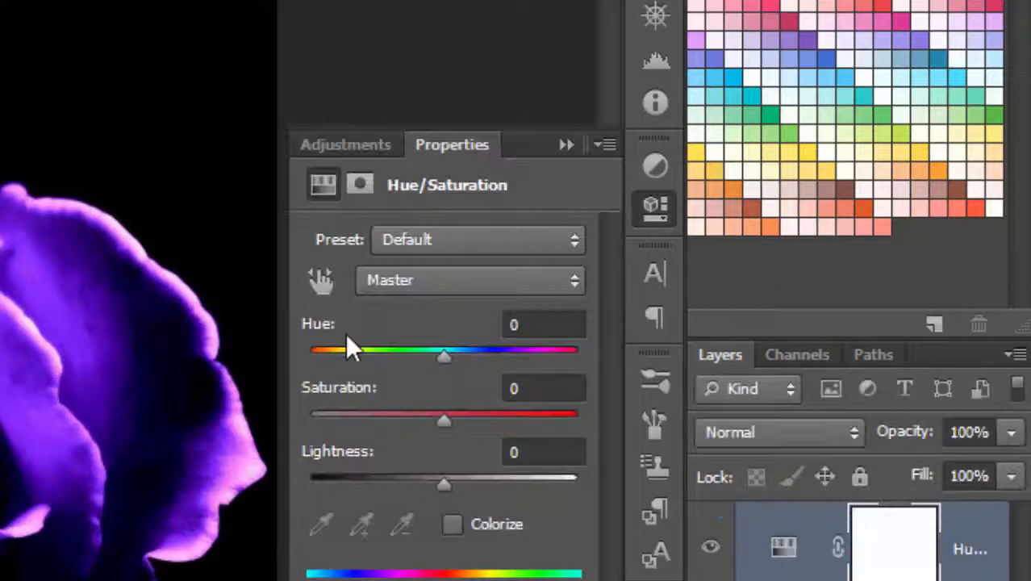
drag(444, 420, 310, 420)
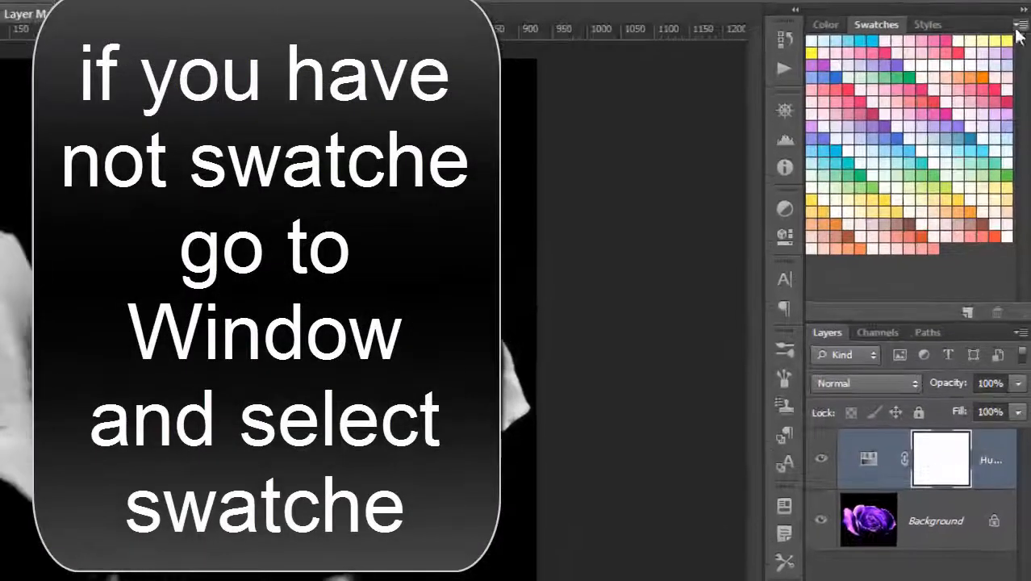
- Bring up the Swatches flyout menu listing the loadable swatch libraries
click(1020, 26)
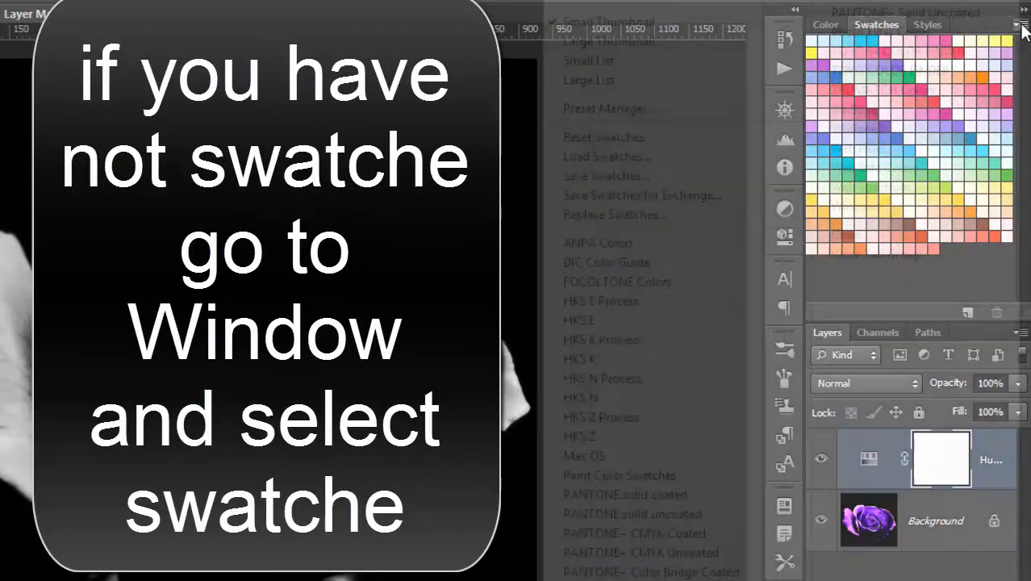
mouse_move(651, 552)
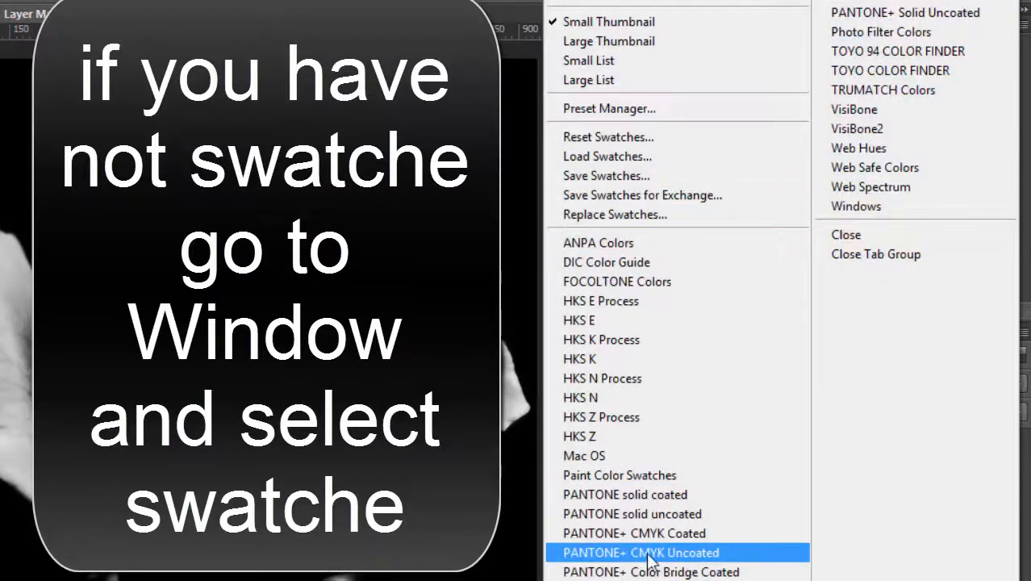
mouse_move(645, 532)
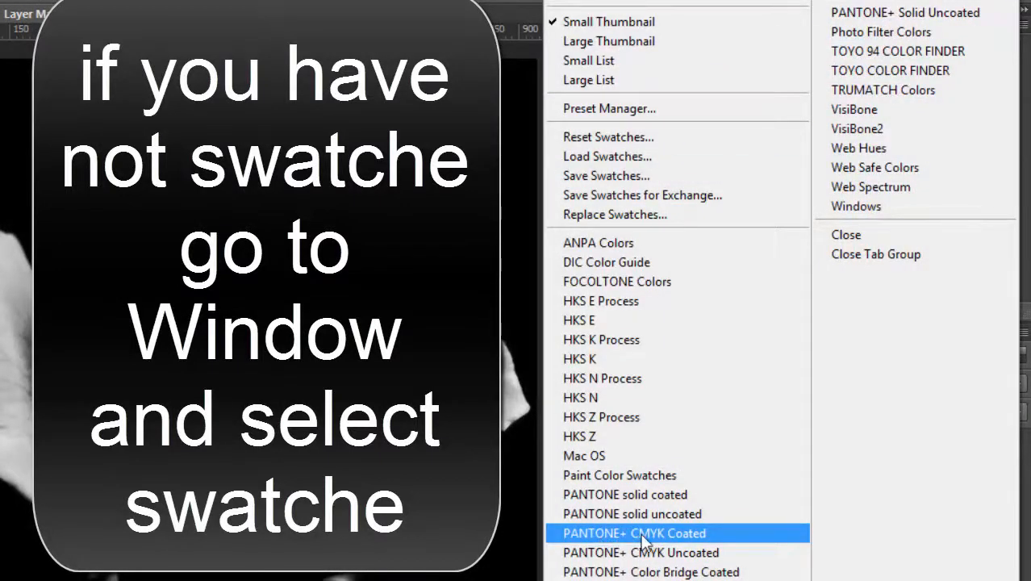
mouse_move(707, 549)
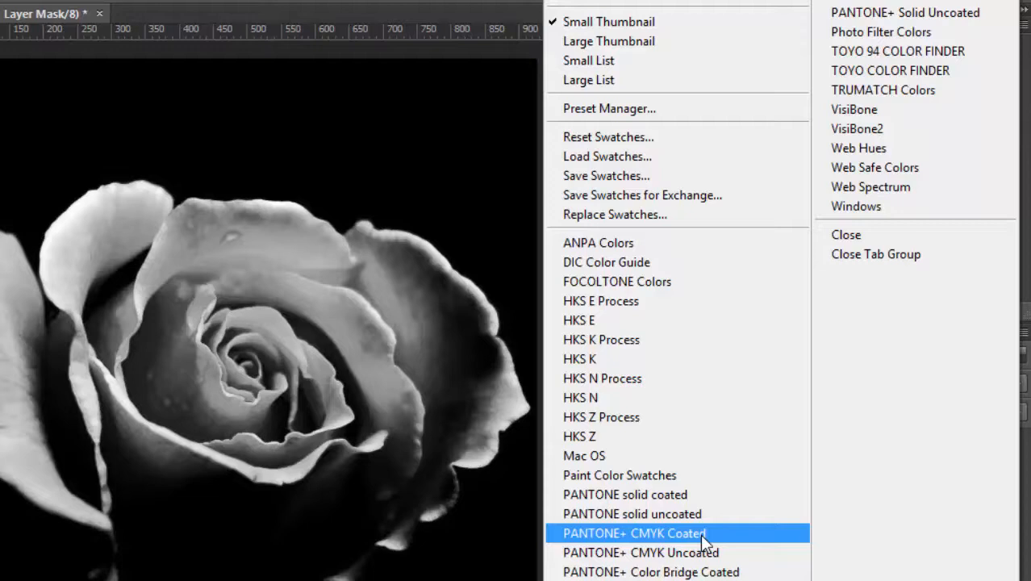
- Load the PANTONE+ CMYK Coated library, replacing the current swatches
click(634, 533)
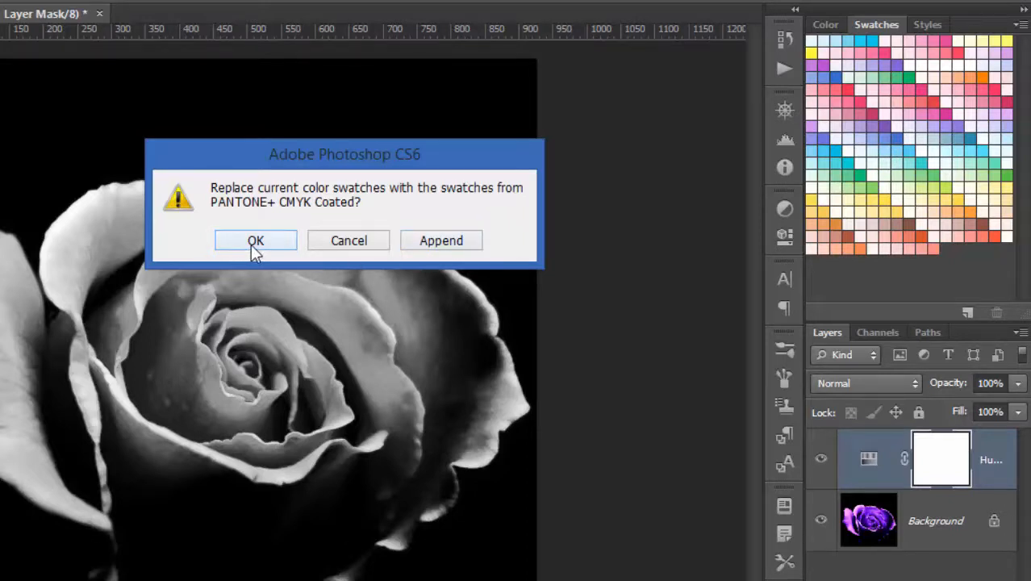
click(255, 241)
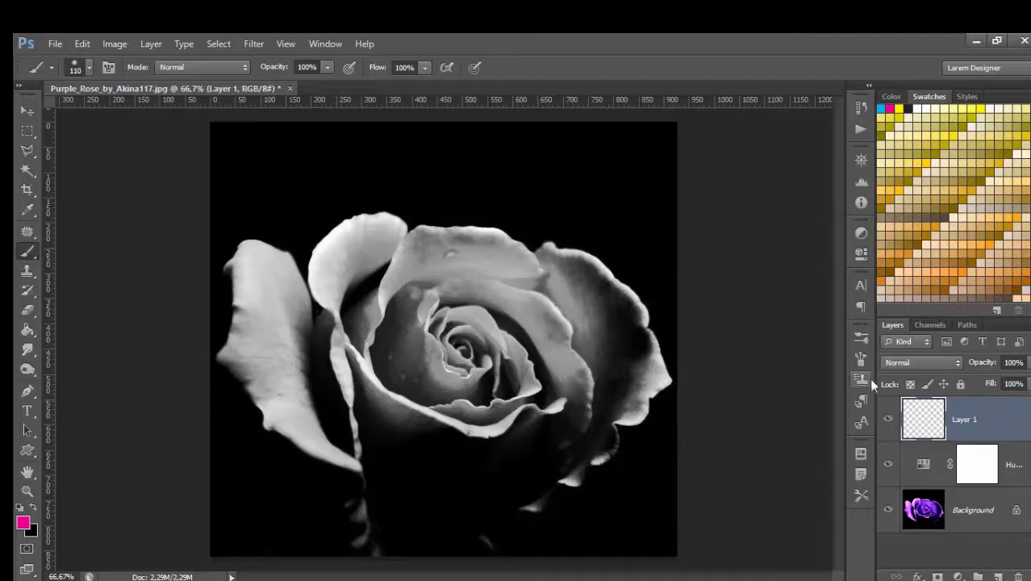
- Set Layer 1's blending mode to Color
click(920, 362)
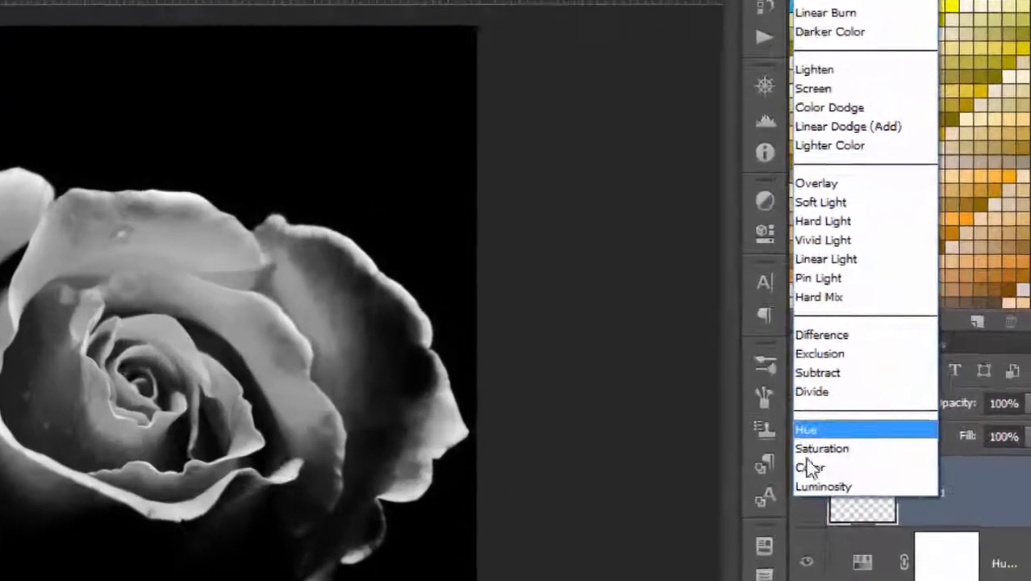
click(810, 468)
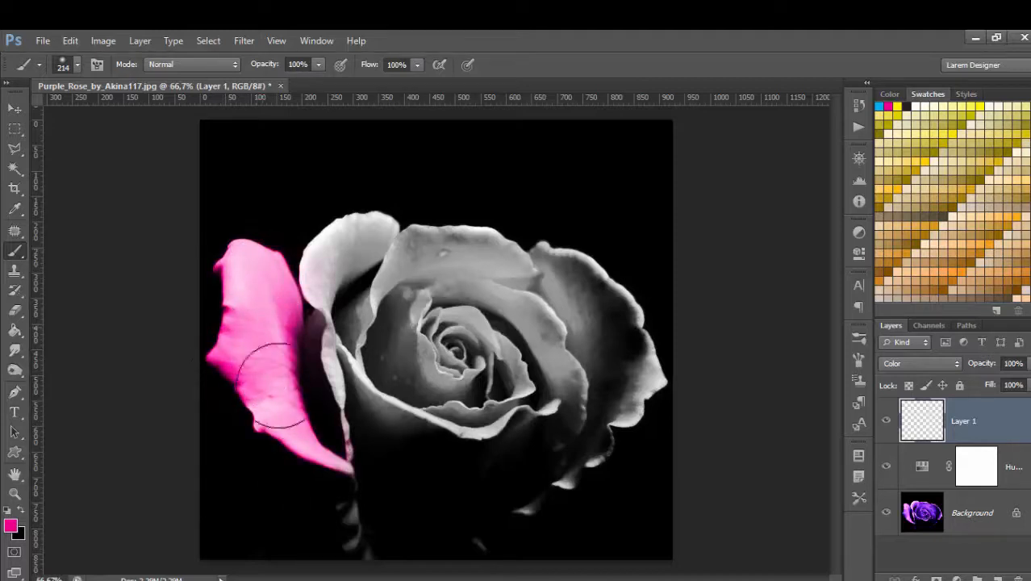
- Brush magenta over the second left petal of the rose
drag(278, 387, 344, 250)
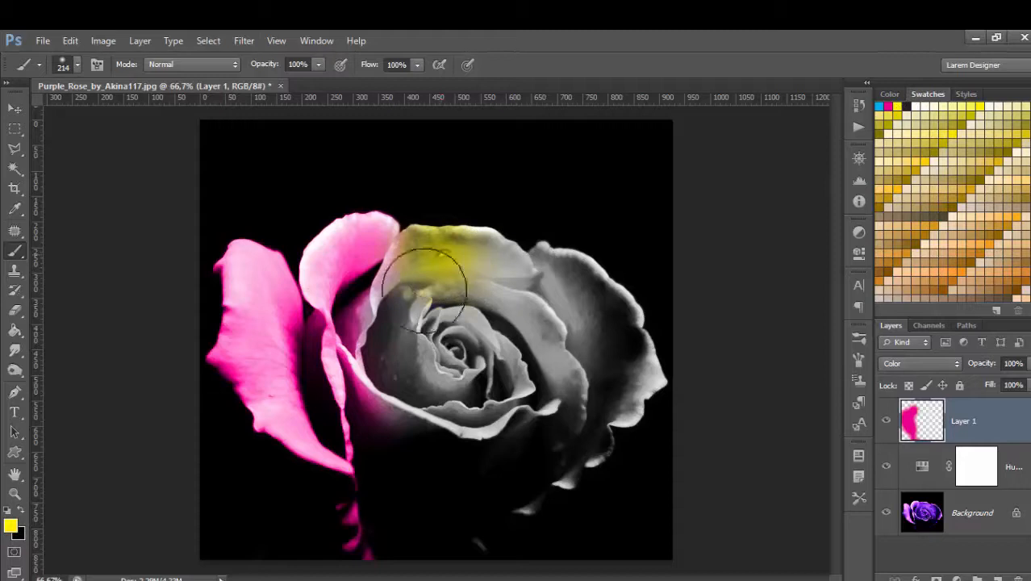
- Paint the rose's centre yellow and touch up the yellow along the petal edges
drag(435, 290, 460, 364)
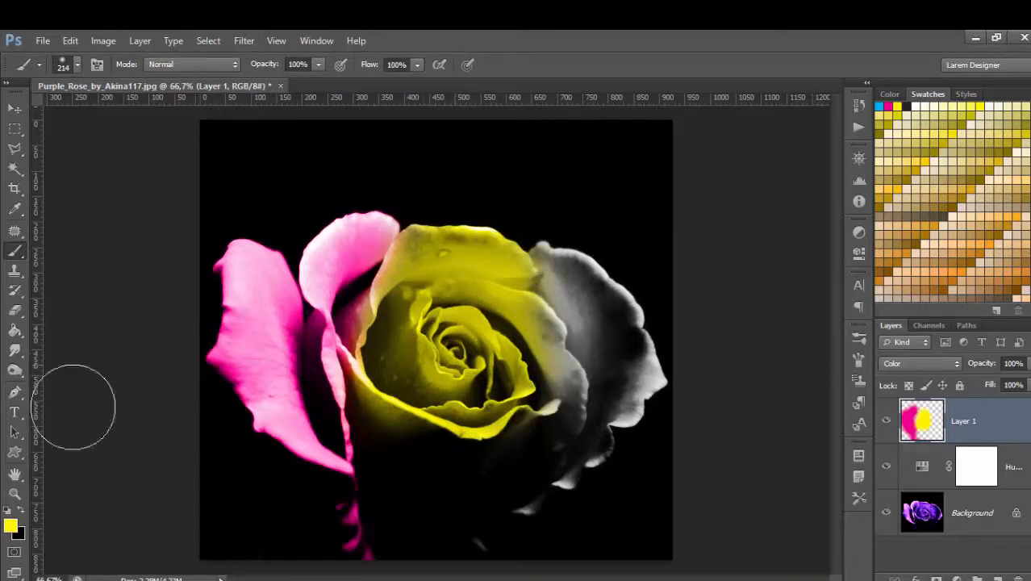
mouse_move(400, 303)
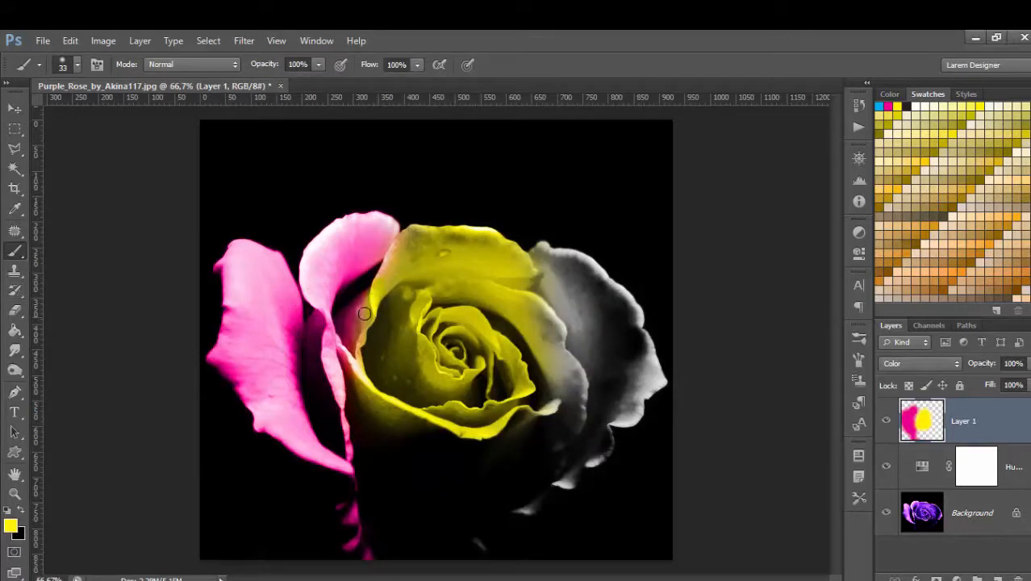
drag(365, 314, 339, 258)
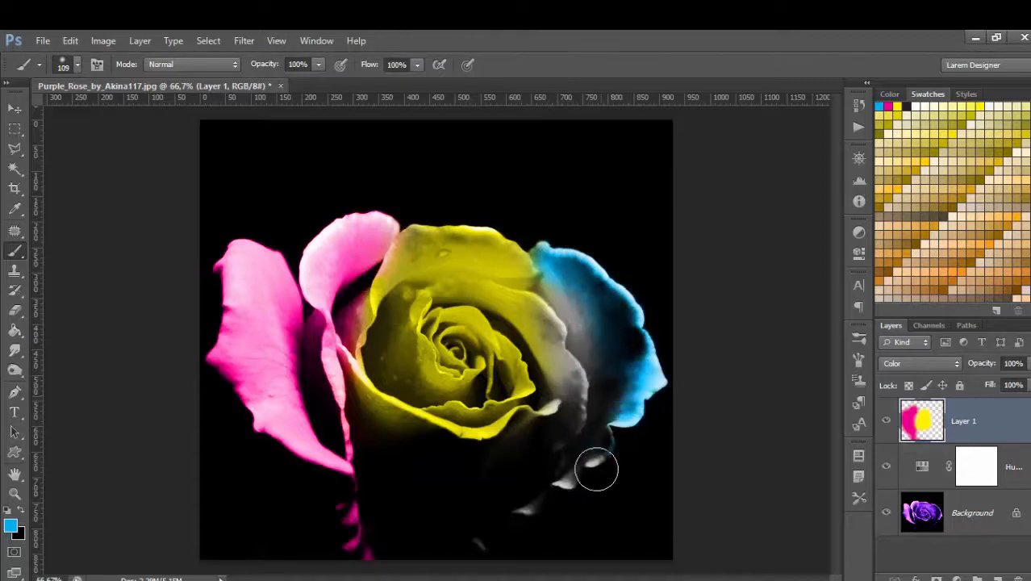
- Brush cyan over the remaining right-hand petal area
drag(597, 471, 574, 355)
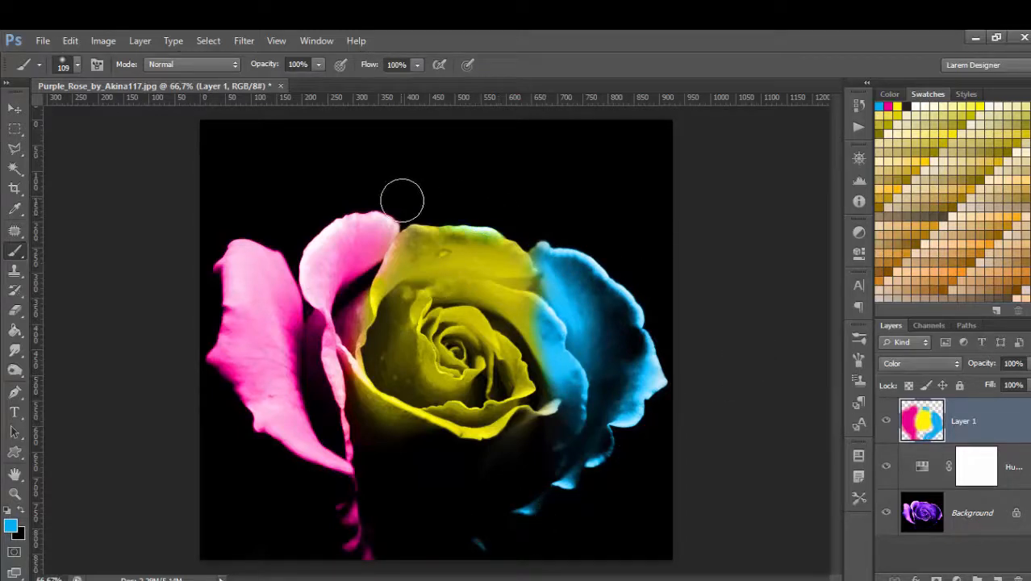
mouse_move(665, 313)
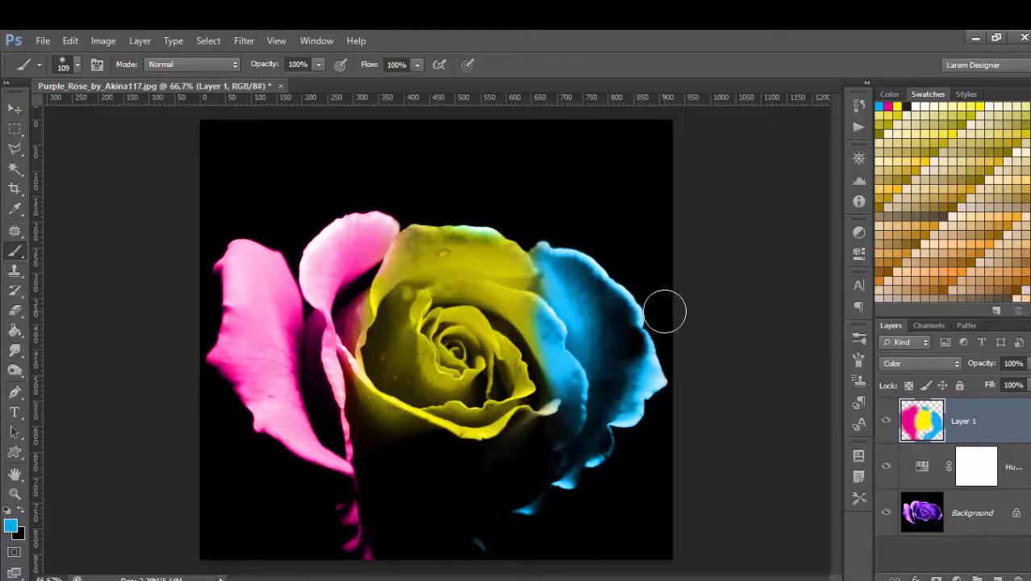